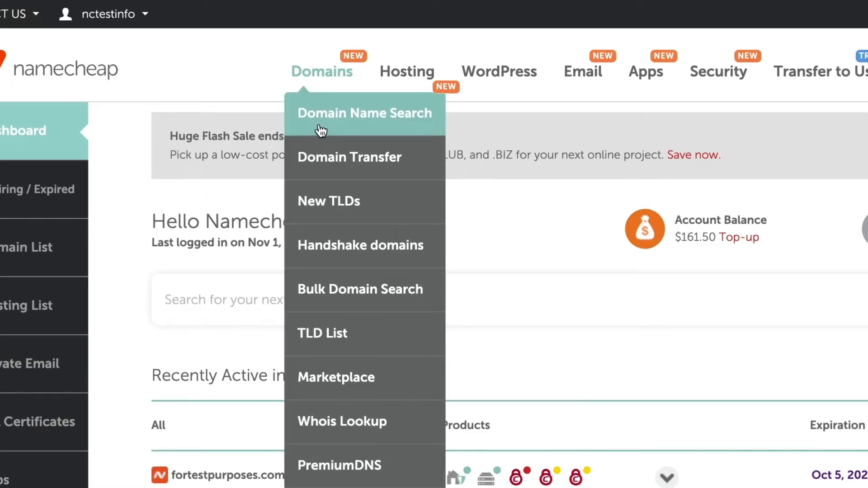
- Search for nctestdomain.com, which shows as available at $9.58/yr with alternative extensions
left_click(365, 113)
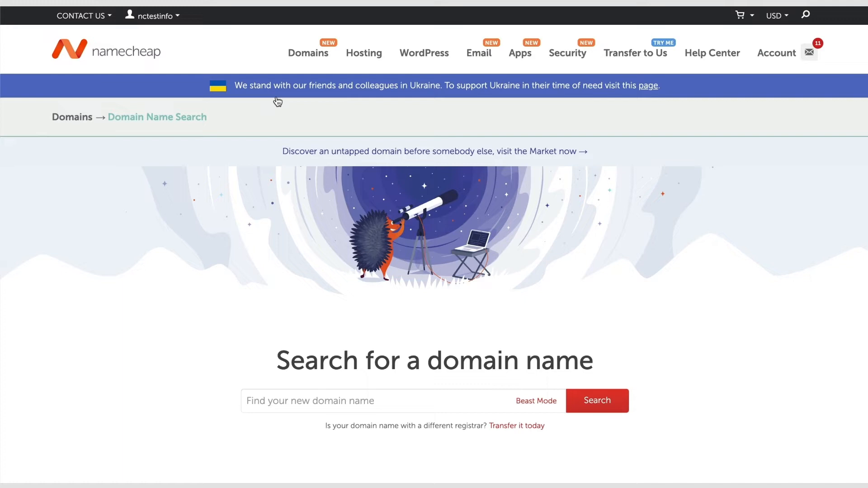
type("nctestdomain.com")
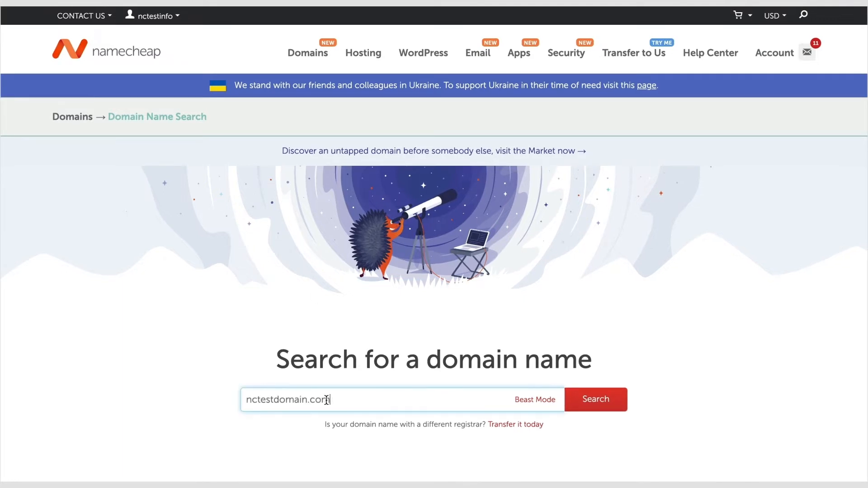
left_click(595, 399)
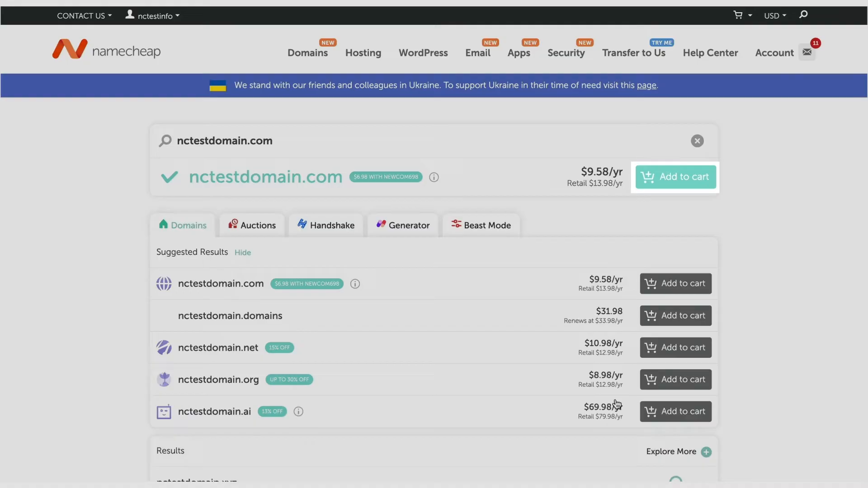
- Add nctestdomain.com to the cart and preview the one-item $9.76 subtotal
left_click(675, 177)
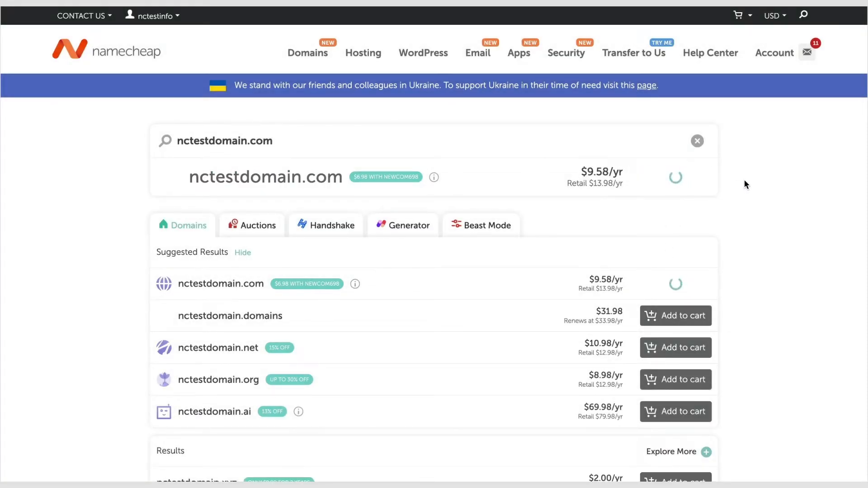
left_click(674, 177)
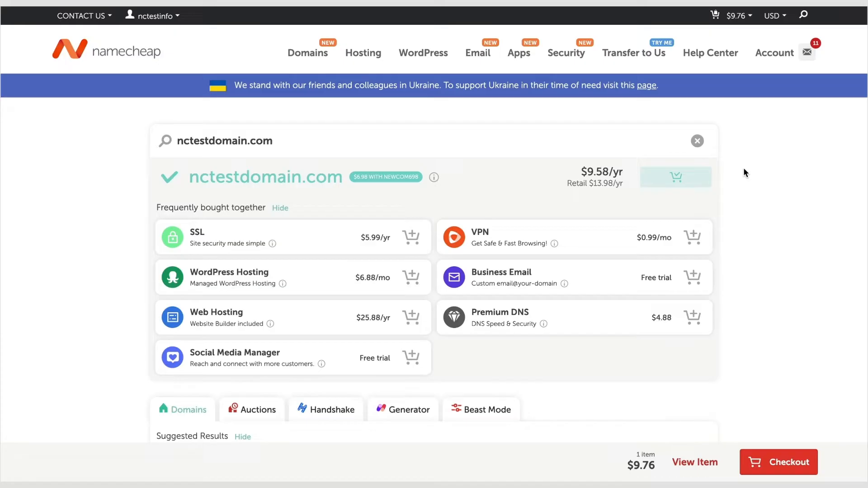
left_click(730, 15)
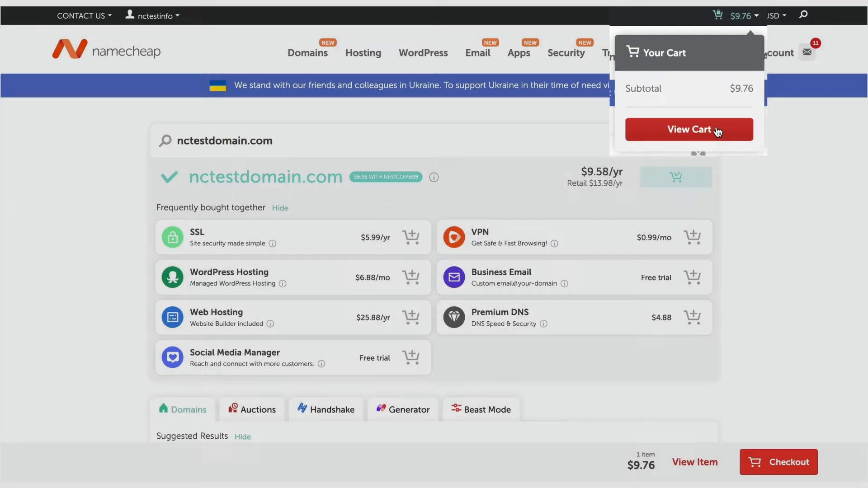
- In the full cart, keep the 1-year registration period with auto-renewal on
left_click(688, 128)
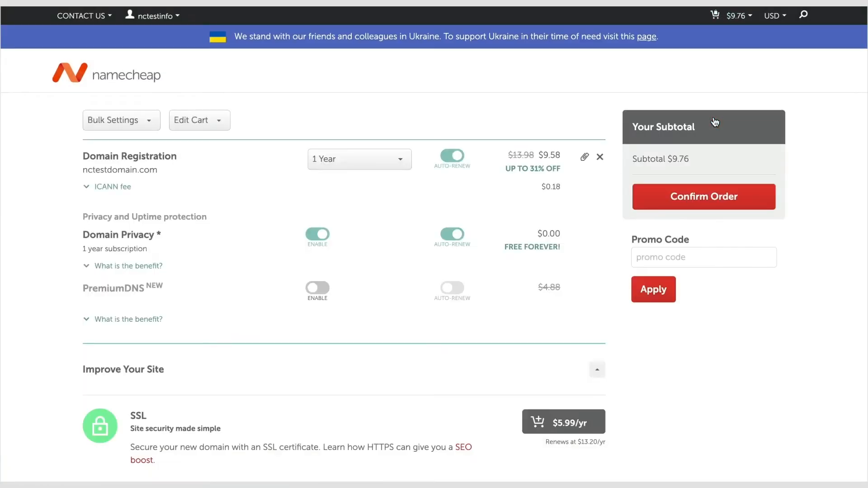
left_click(358, 158)
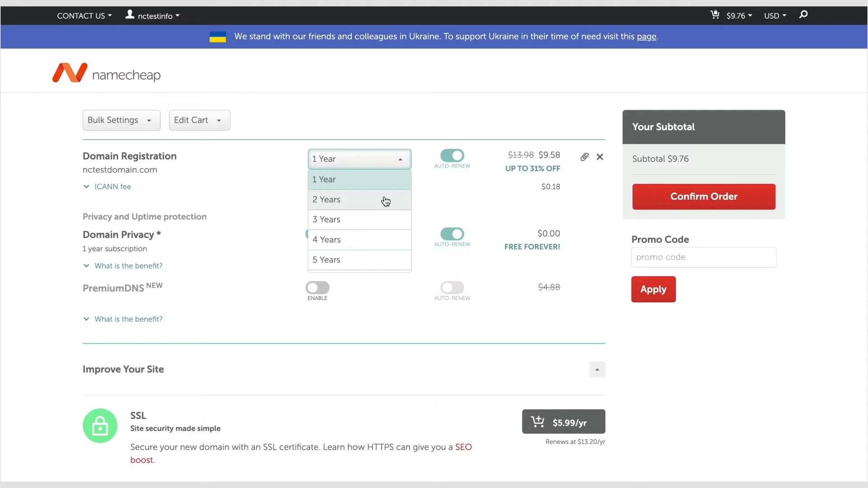
mouse_move(456, 164)
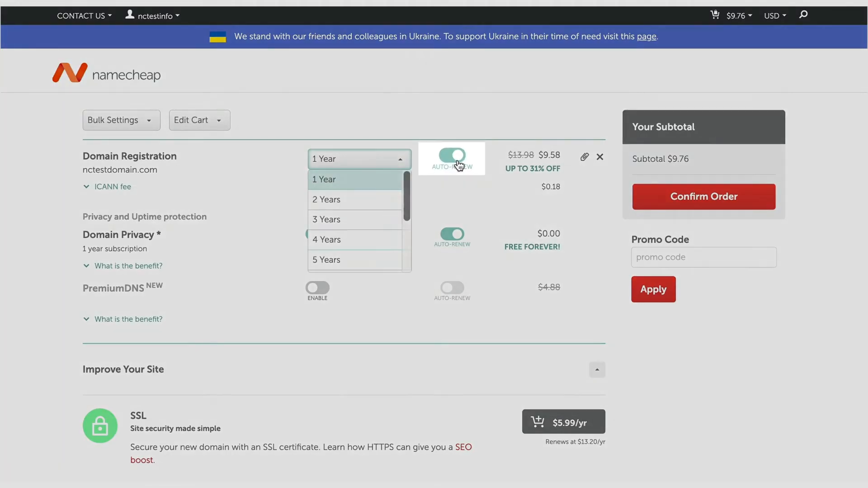
left_click(324, 179)
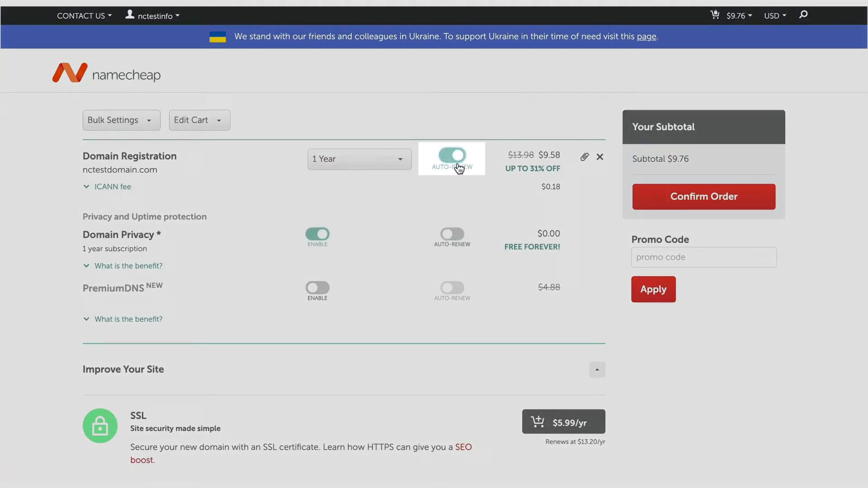
left_click(451, 234)
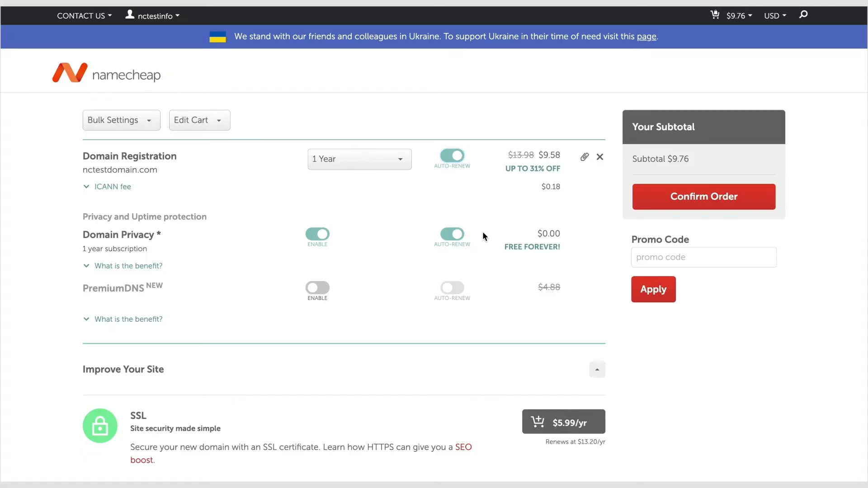
- Leave PremiumDNS off and confirm the $9.76 order
left_click(318, 289)
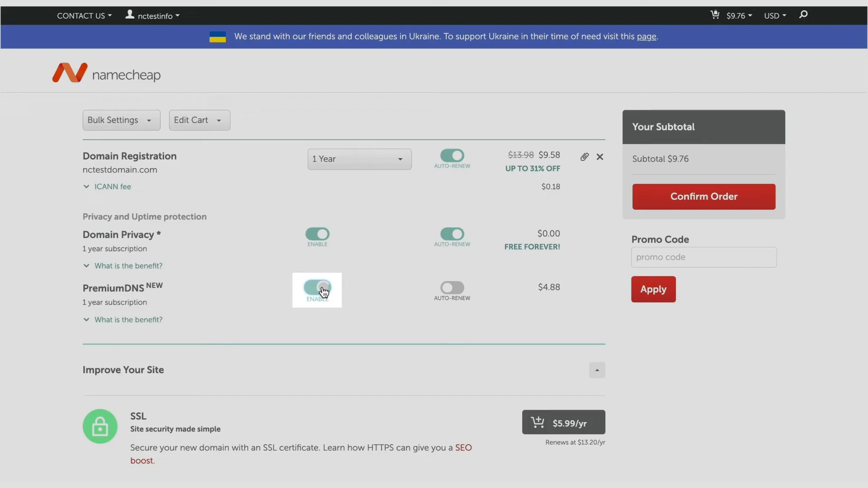
left_click(317, 288)
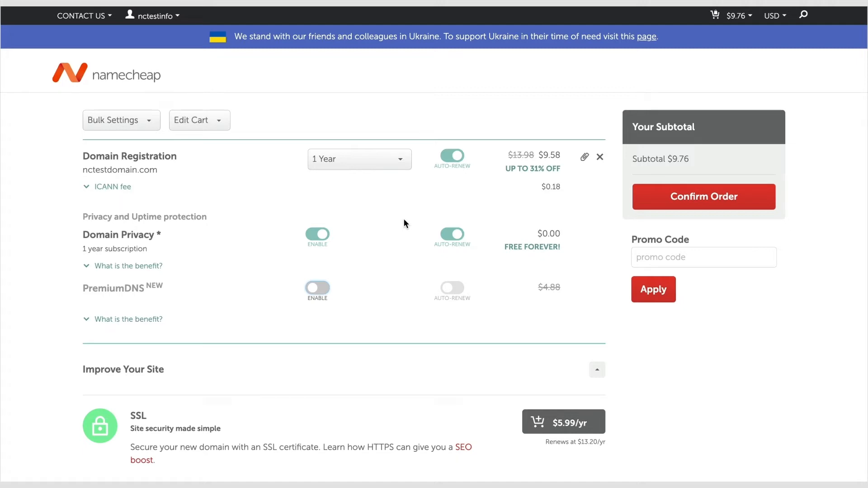
left_click(703, 196)
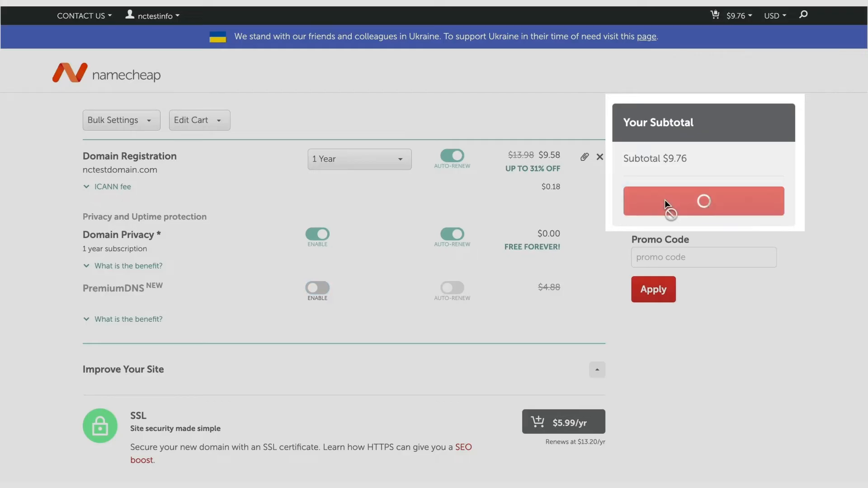
- Review default Whois contacts and extra settings, keeping domain privacy and Namecheap BasicDNS
left_click(703, 200)
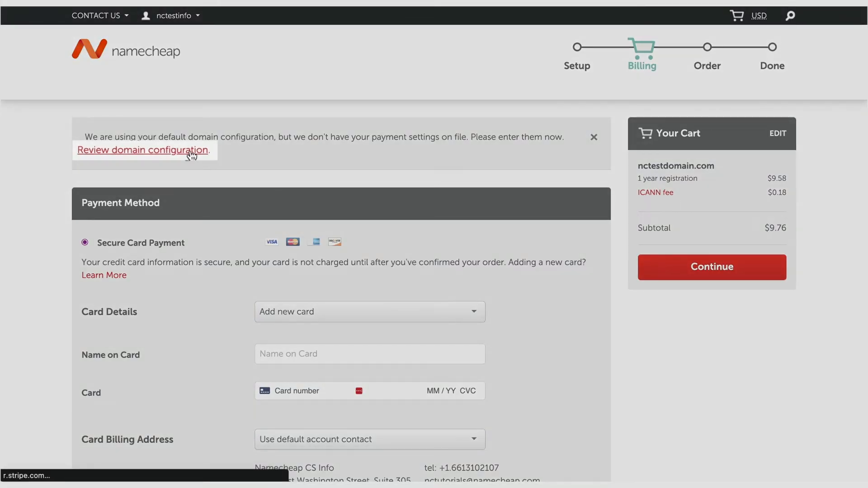
left_click(142, 150)
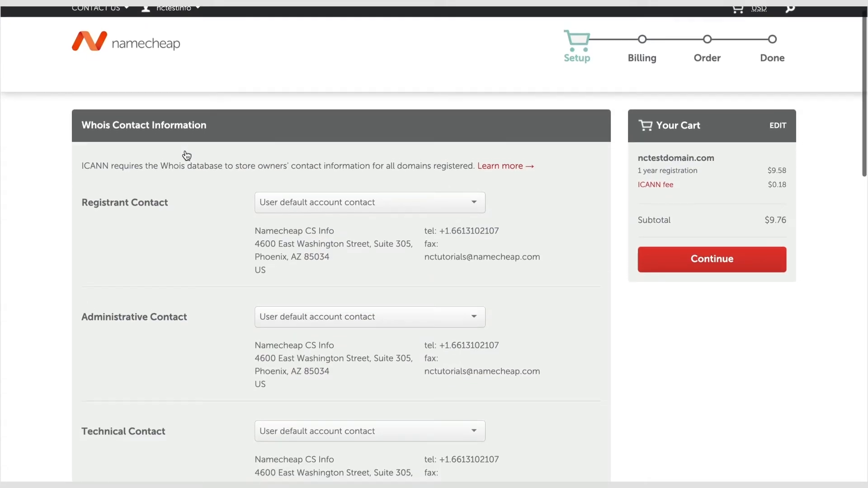
scroll("down", 3)
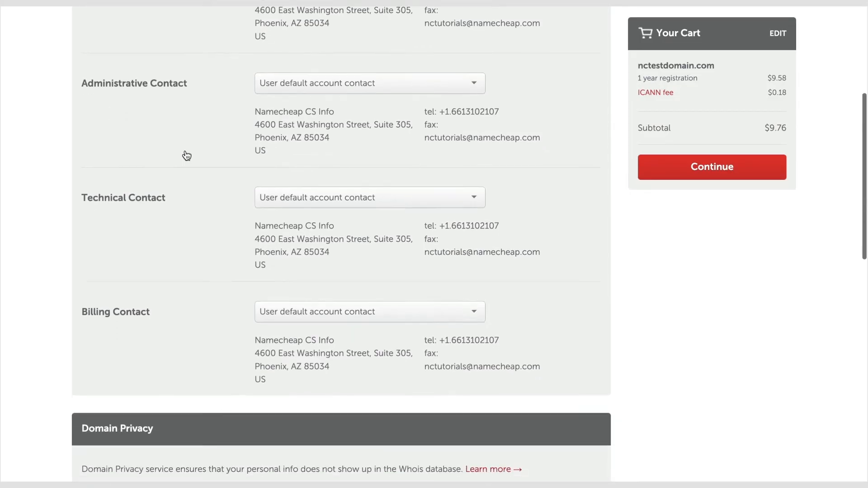
scroll("down", 3)
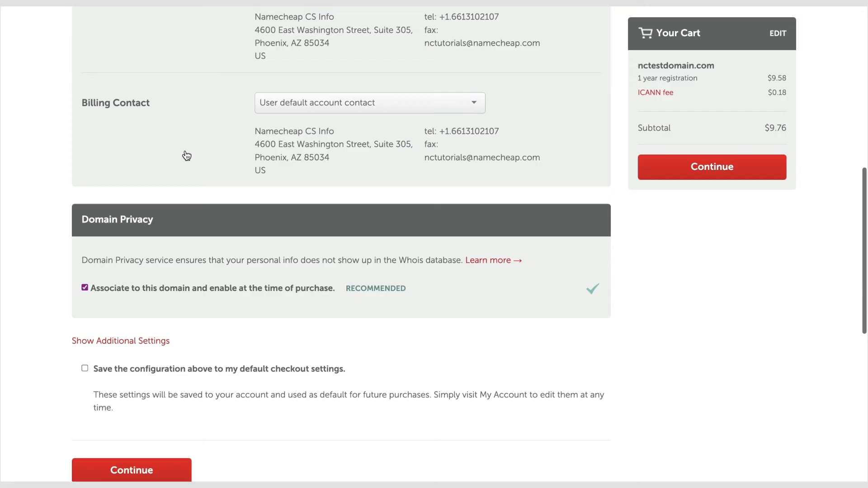
scroll("down", 3)
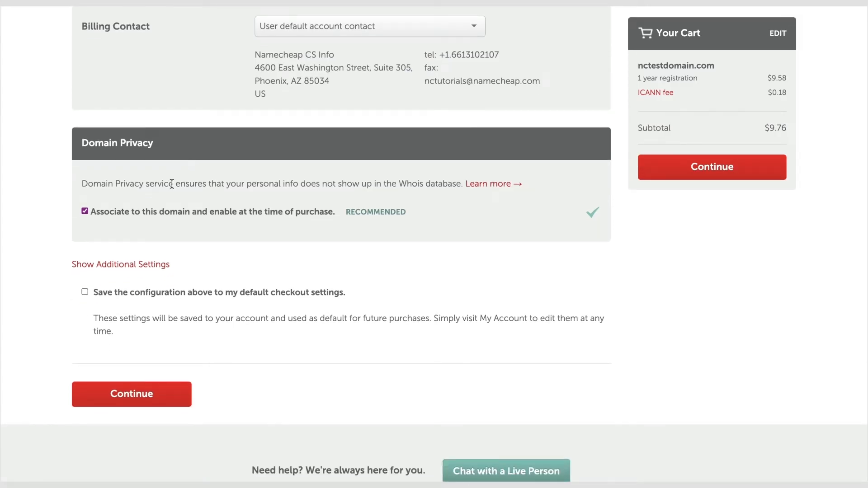
left_click(120, 264)
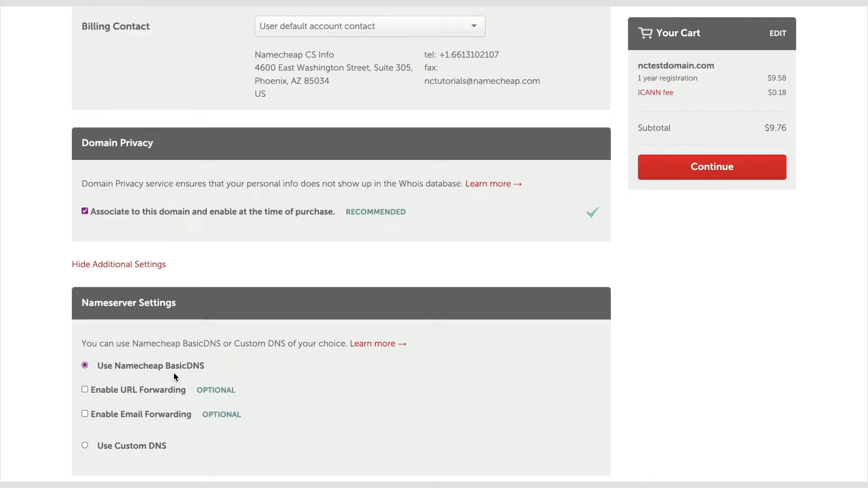
scroll("down", 3)
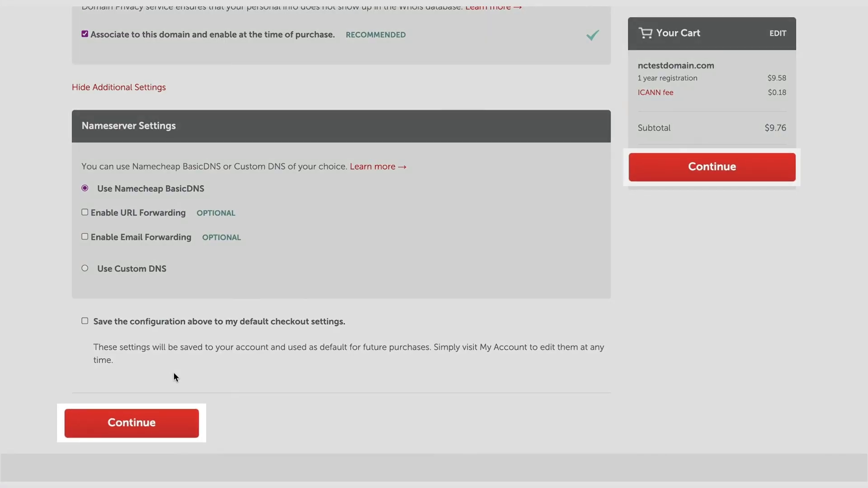
- Proceed to billing and pay with Account Funds, whose $161.50 balance covers it
left_click(131, 422)
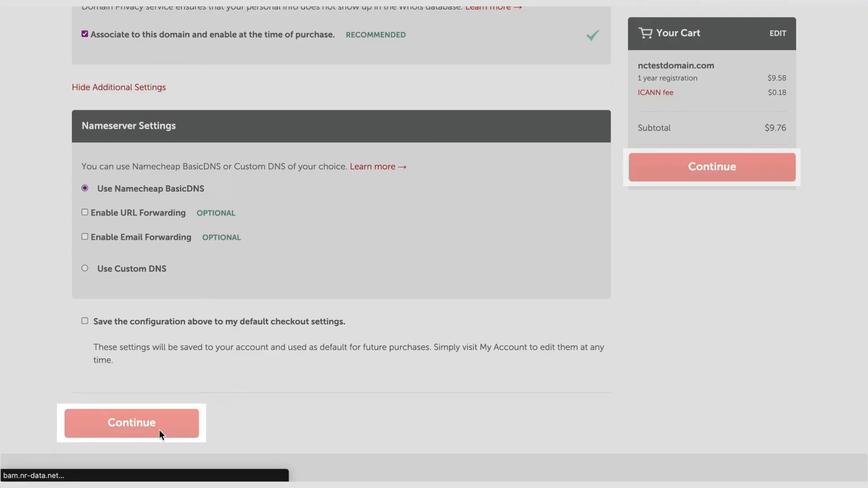
left_click(131, 422)
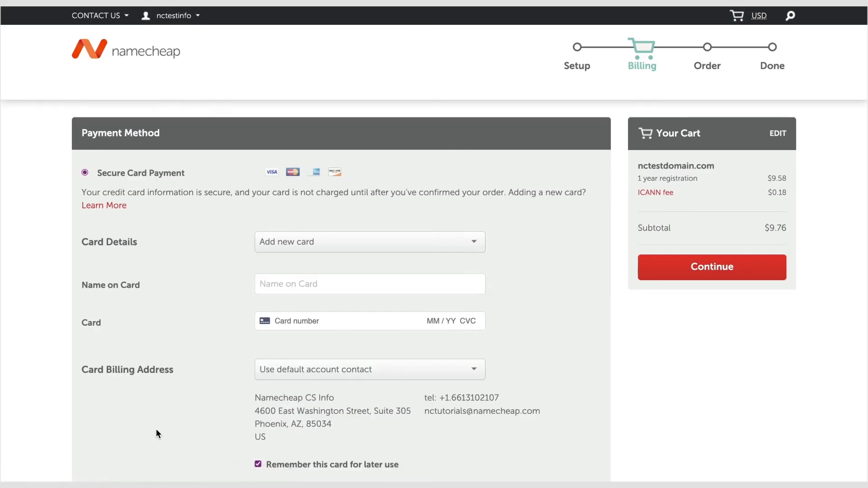
scroll("down", 3)
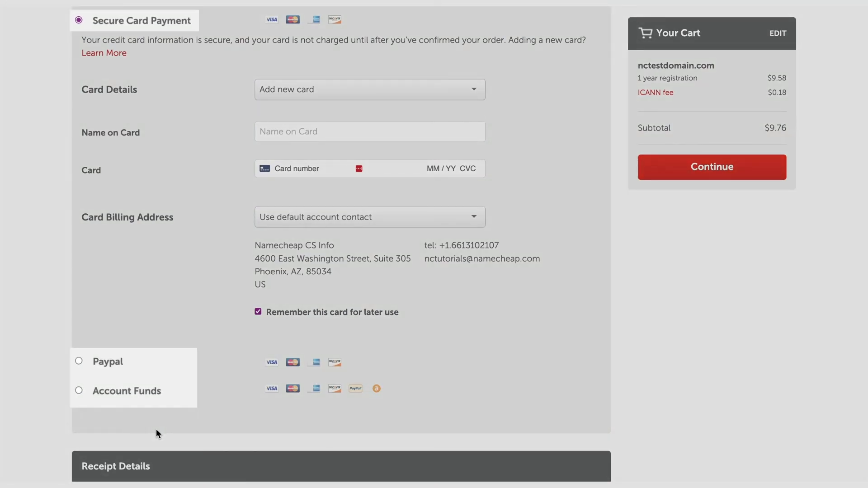
left_click(78, 390)
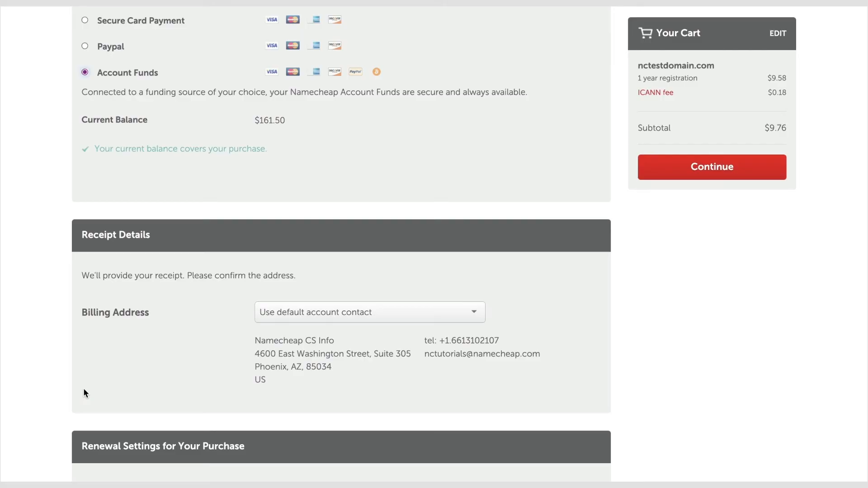
- Keep both domain registration and free domain privacy set to auto-renew
scroll("down", 3)
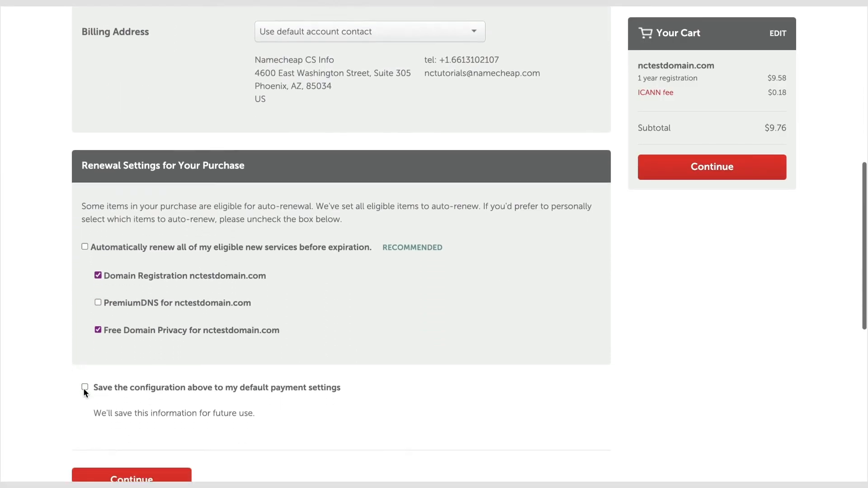
scroll("down", 3)
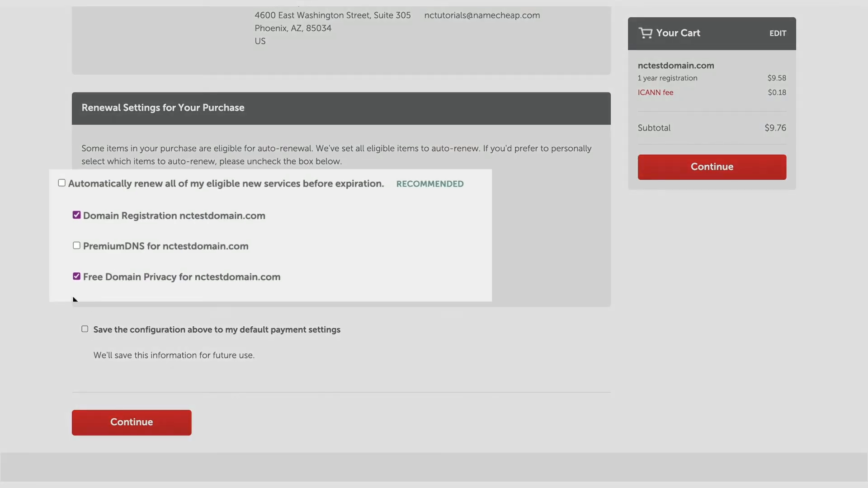
left_click(76, 215)
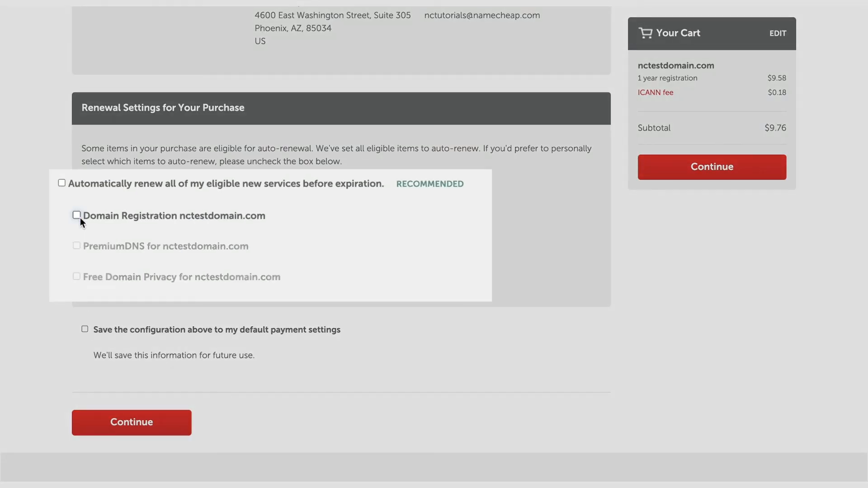
left_click(76, 215)
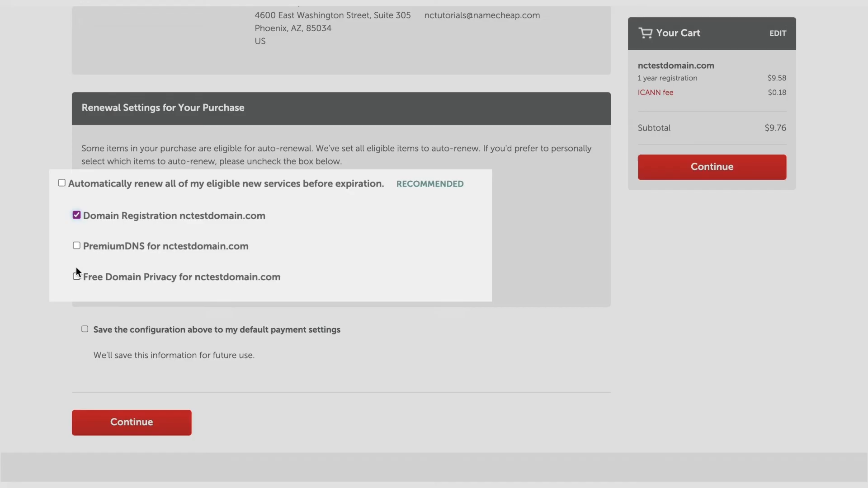
left_click(76, 276)
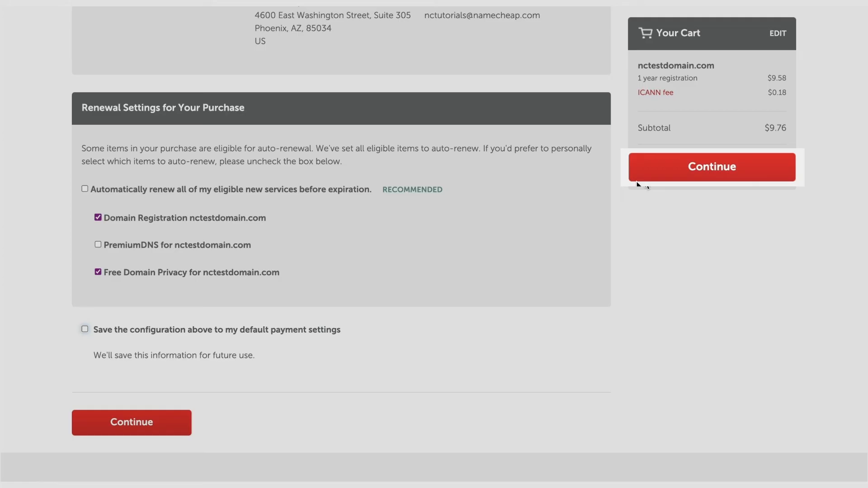
left_click(711, 167)
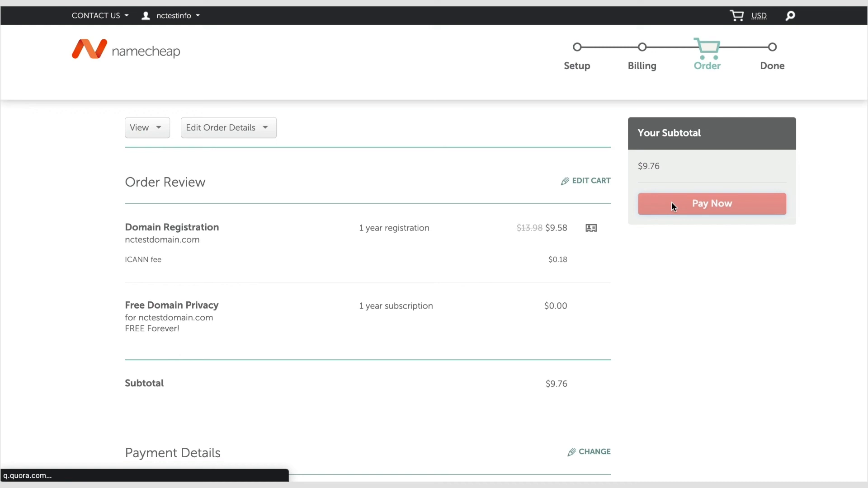
left_click(712, 204)
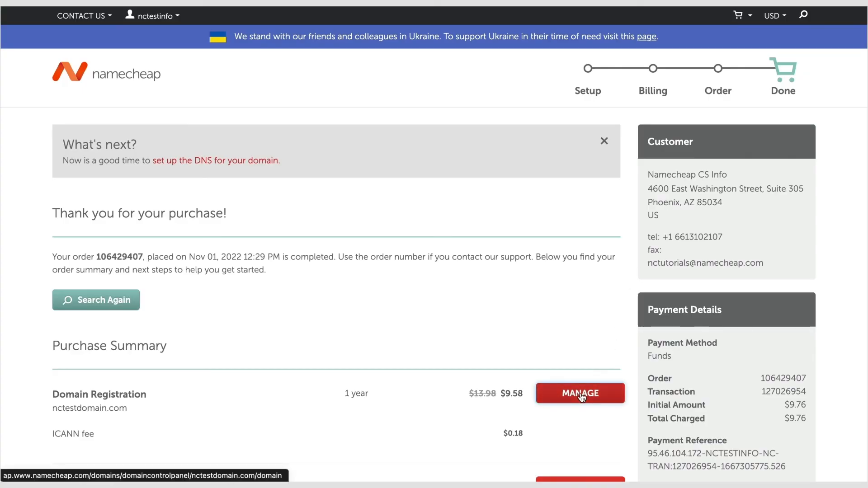
- Open nctestdomain.com's management page: active until Nov 1, 2023, privacy on, BasicDNS
left_click(579, 393)
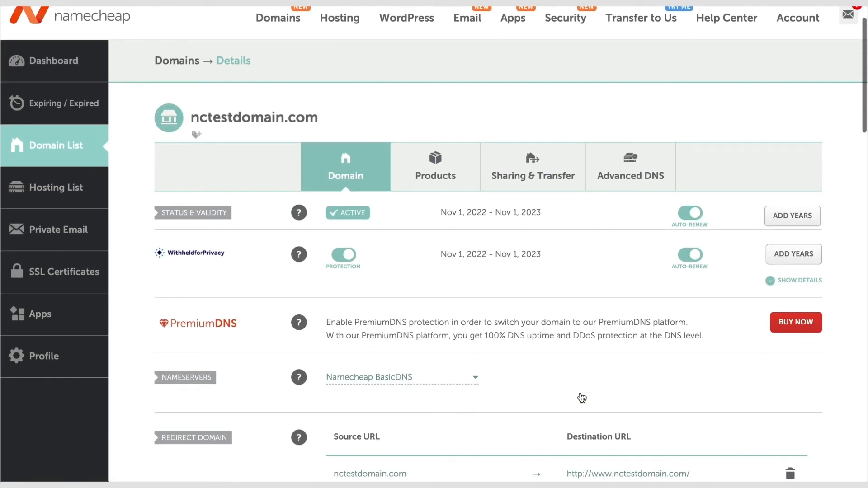
scroll("down", 3)
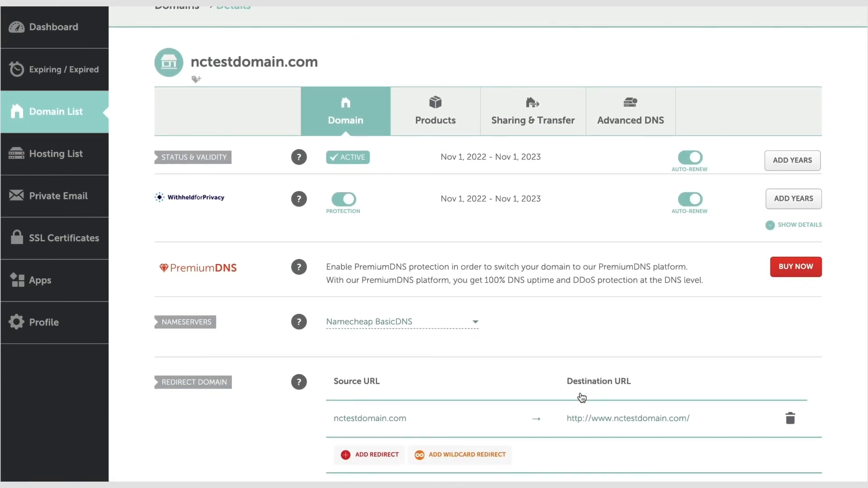
mouse_move(581, 354)
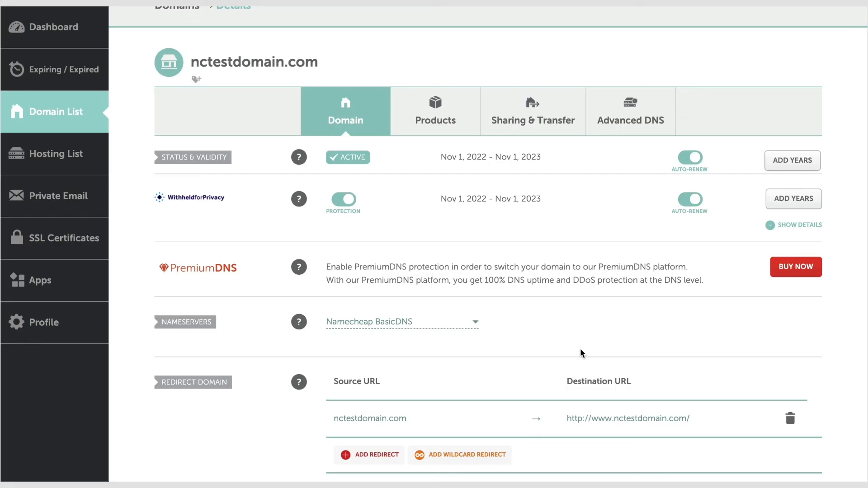
scroll("up", 3)
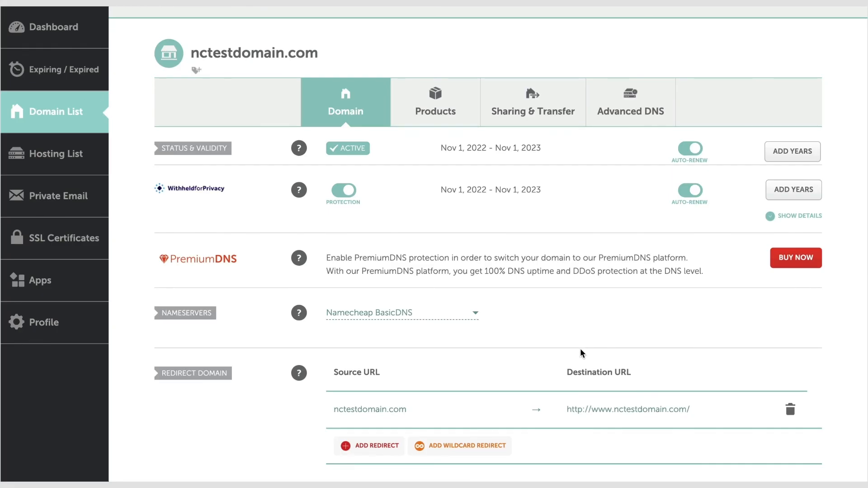